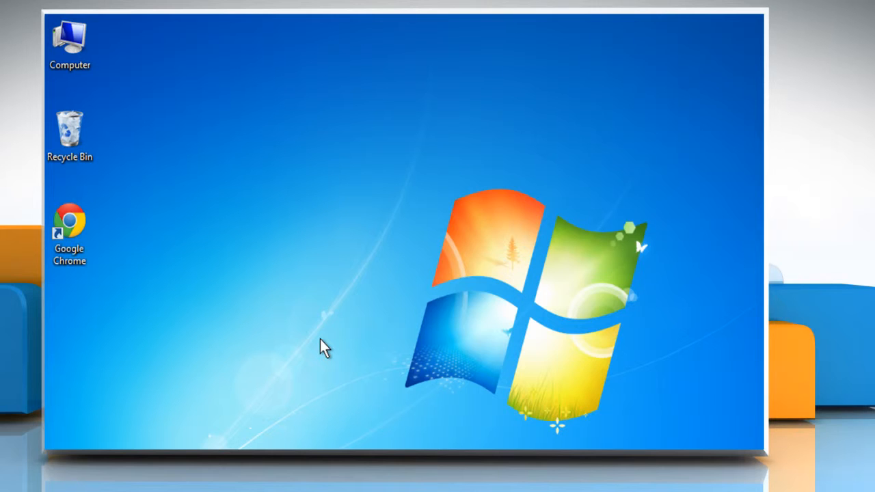
click(68, 233)
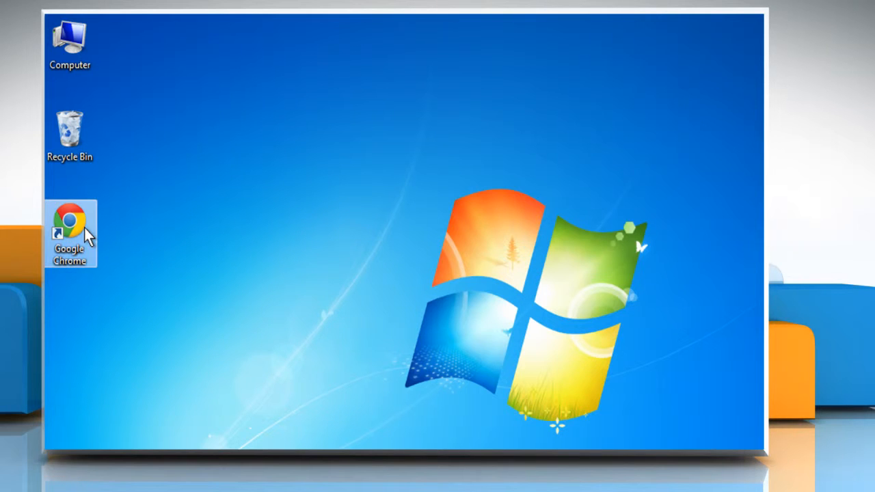
double_click(70, 232)
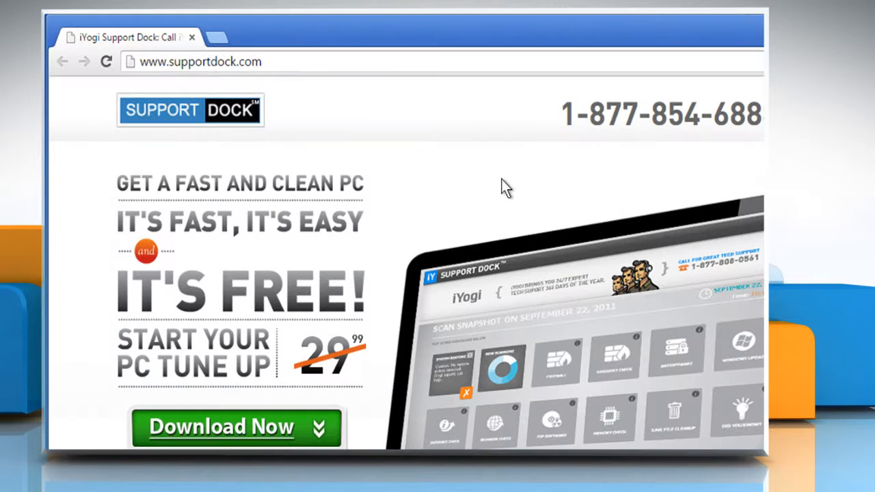
text(www.flick)
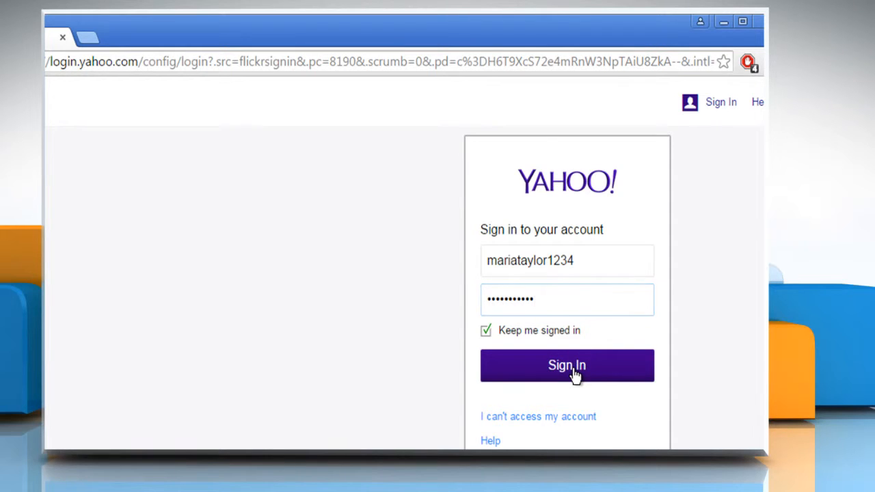
Step: Sign in, go via the footer's Developers link to the API guide and request an API key
click(566, 365)
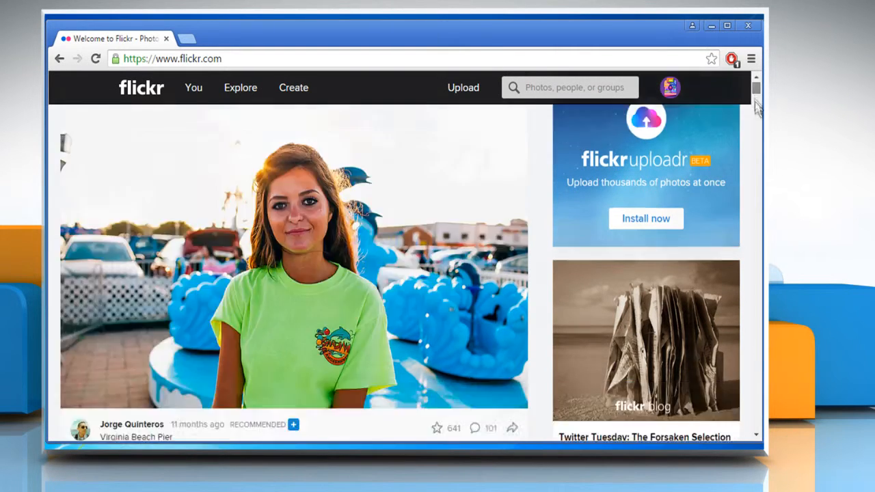
scroll(down, 3)
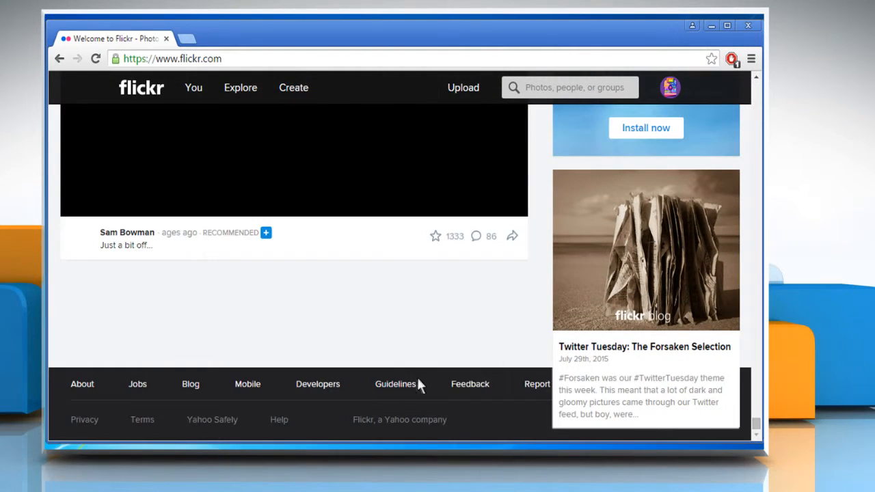
click(317, 383)
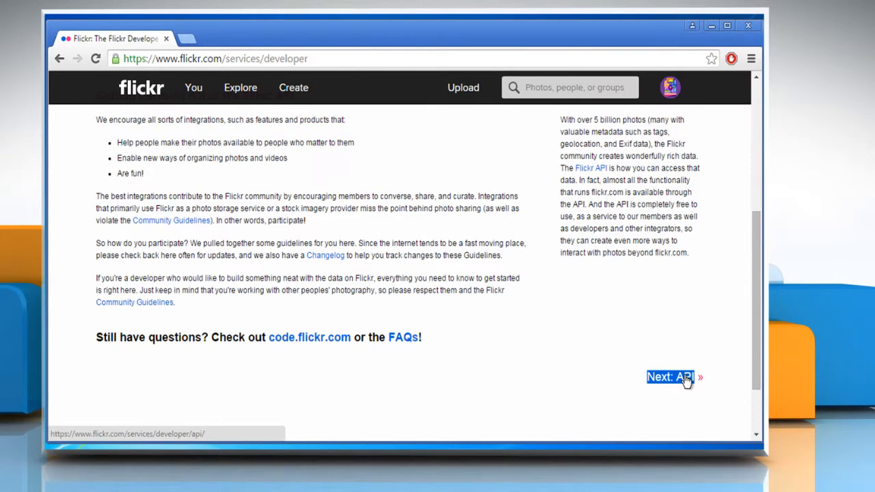
click(671, 377)
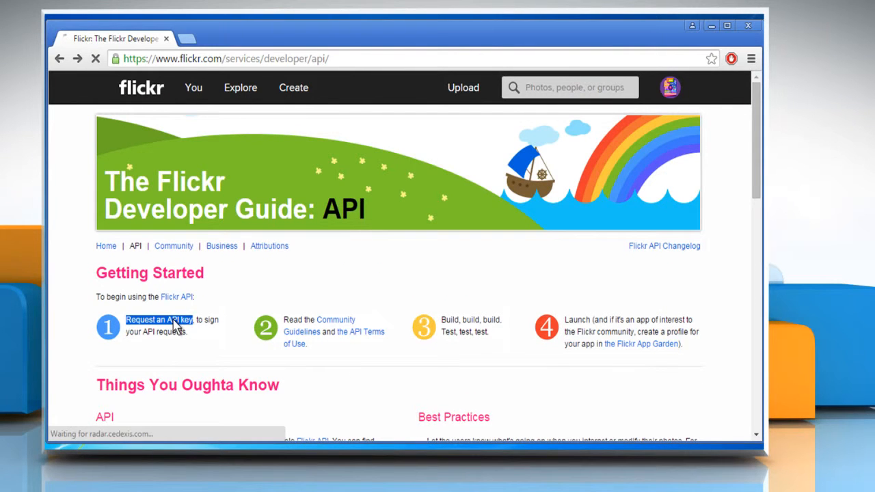
click(159, 320)
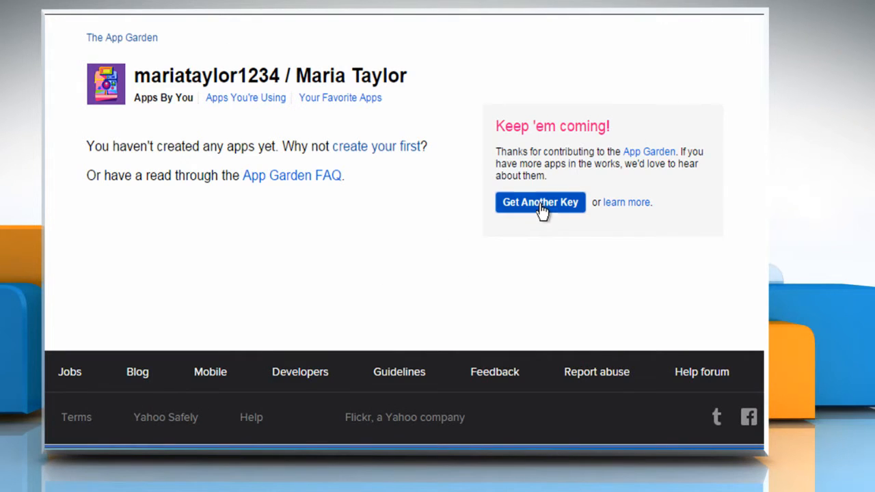
Step: Request another key and choose the non-commercial key application
click(538, 202)
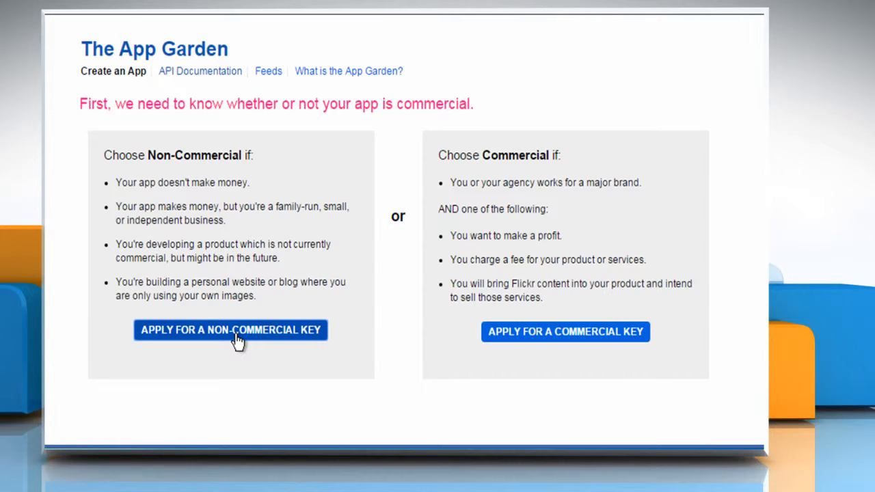
click(230, 329)
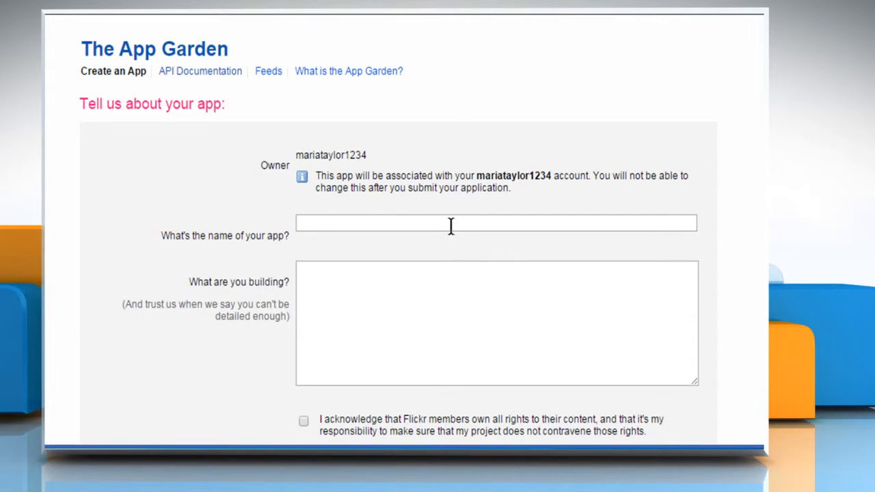
Step: Describe the app as 'I am building a website for personal portfolio', accept both agreements and submit
text(I am buil)
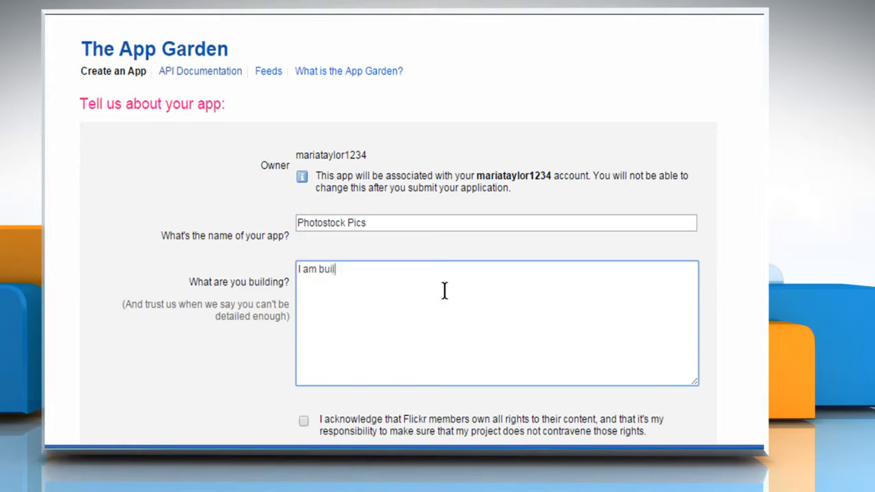
text(ding a website for personal portfolio)
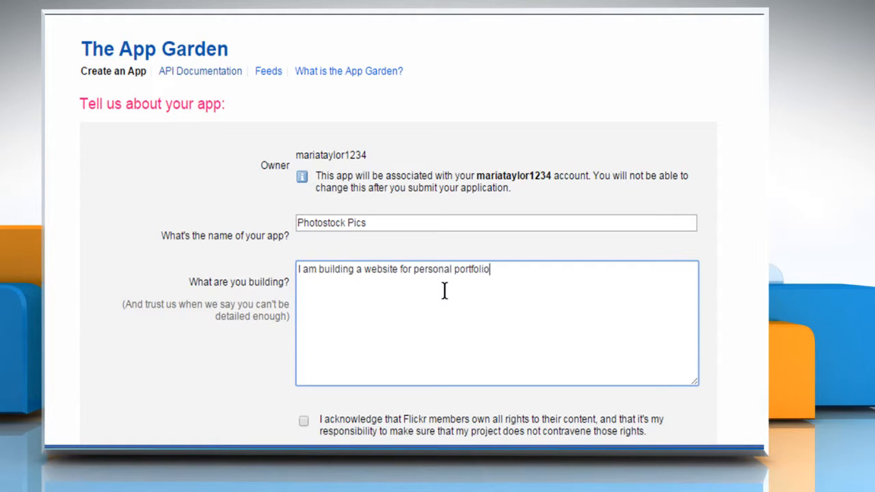
scroll(down, 3)
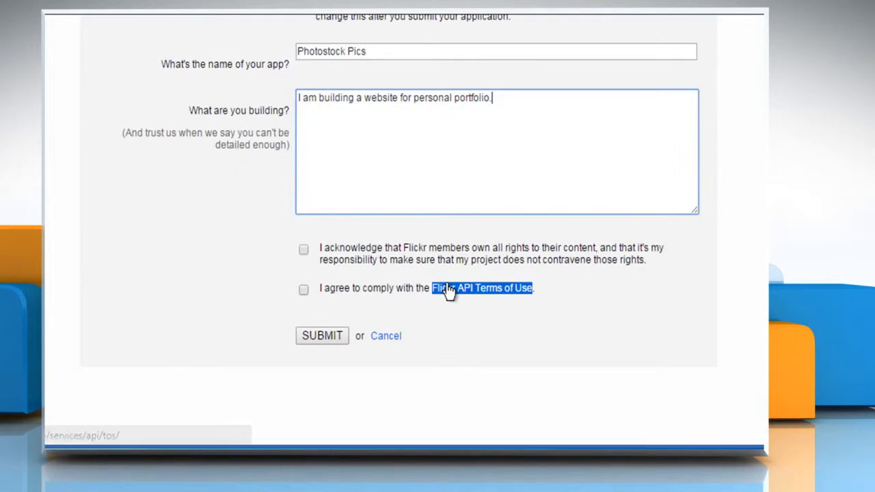
click(303, 249)
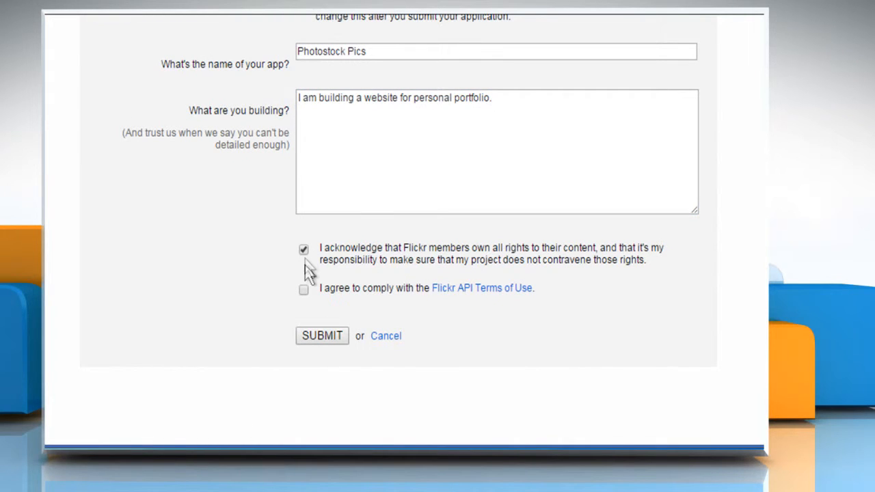
click(304, 290)
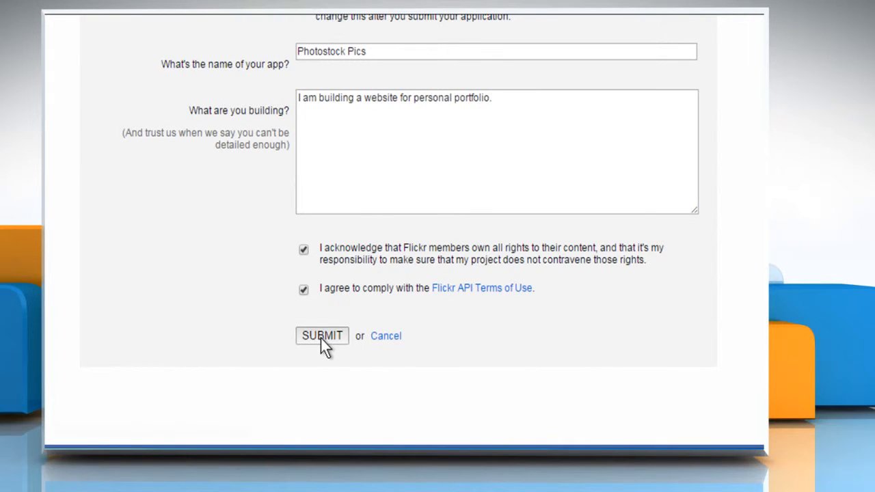
click(322, 336)
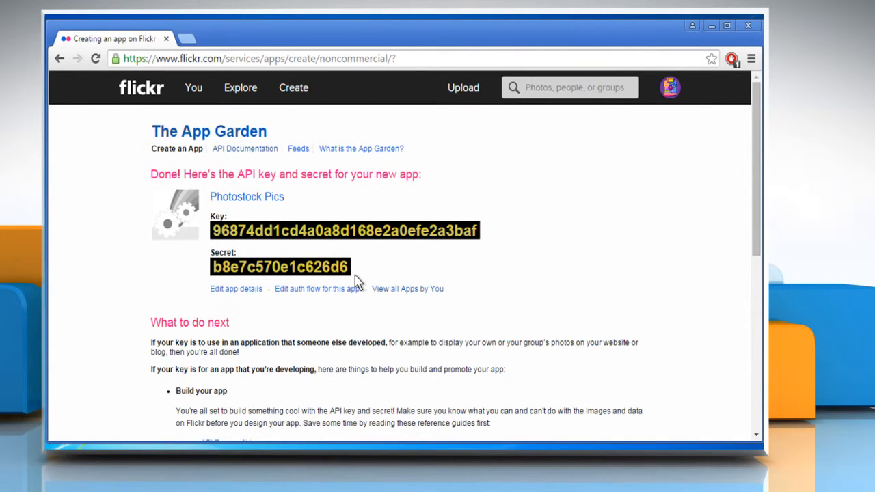
mouse_move(361, 312)
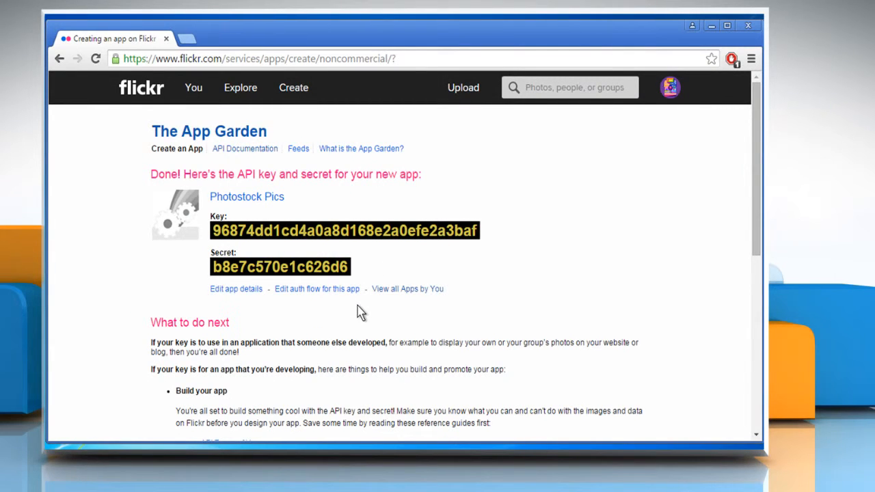